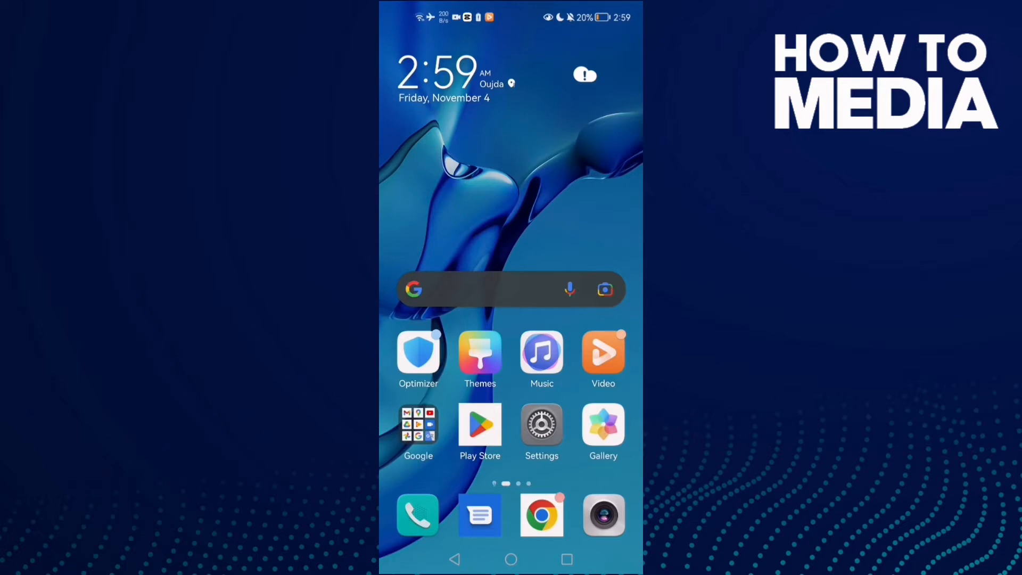
# Launch Settings from the home screen and scroll its main category list
pyautogui.click(542, 427)
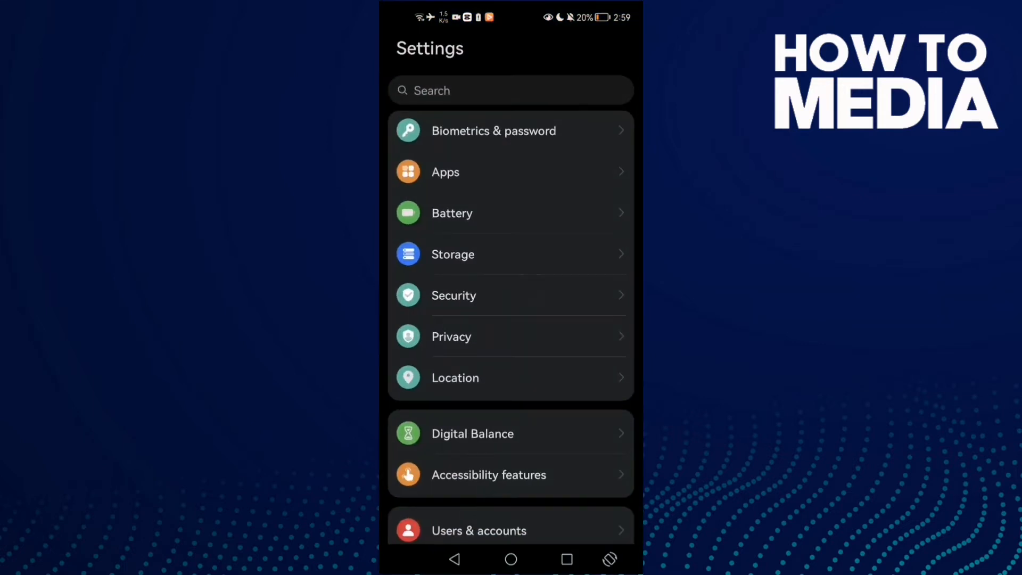
pyautogui.scroll(3)
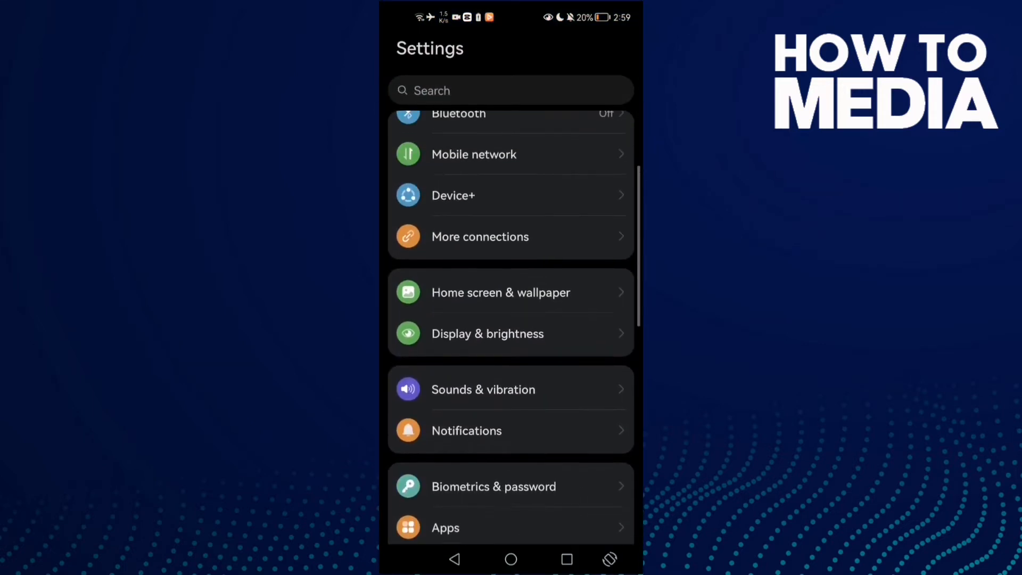
pyautogui.scroll(3)
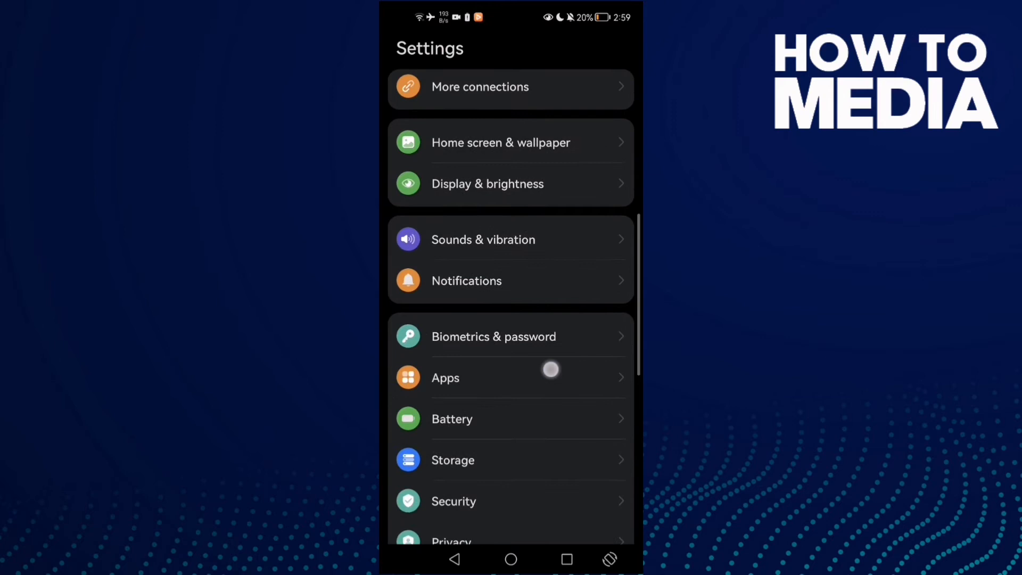
# Go to Apps and select the Maps entry to reach its App info
pyautogui.click(444, 377)
pyautogui.write('maps')
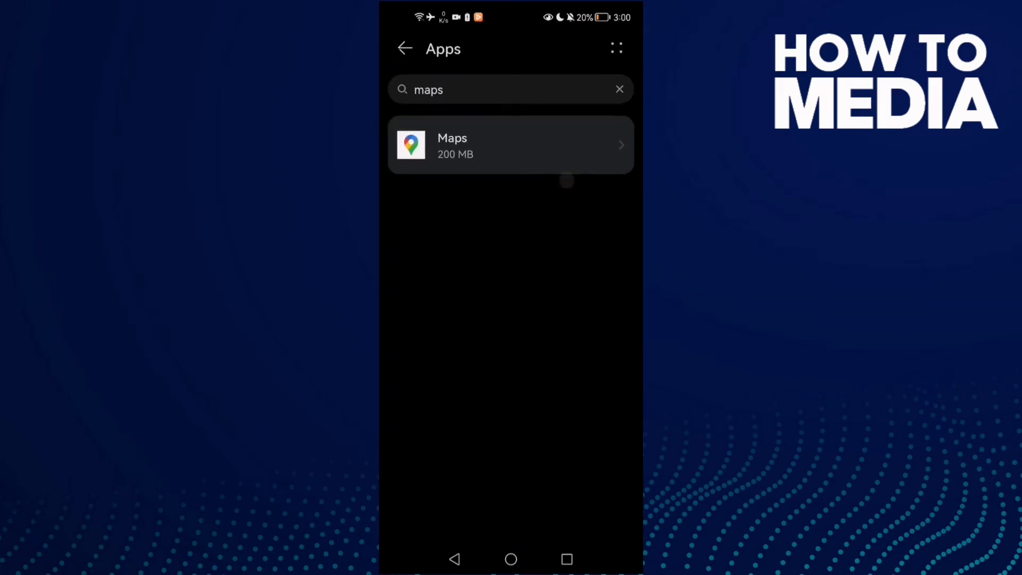
pyautogui.click(510, 145)
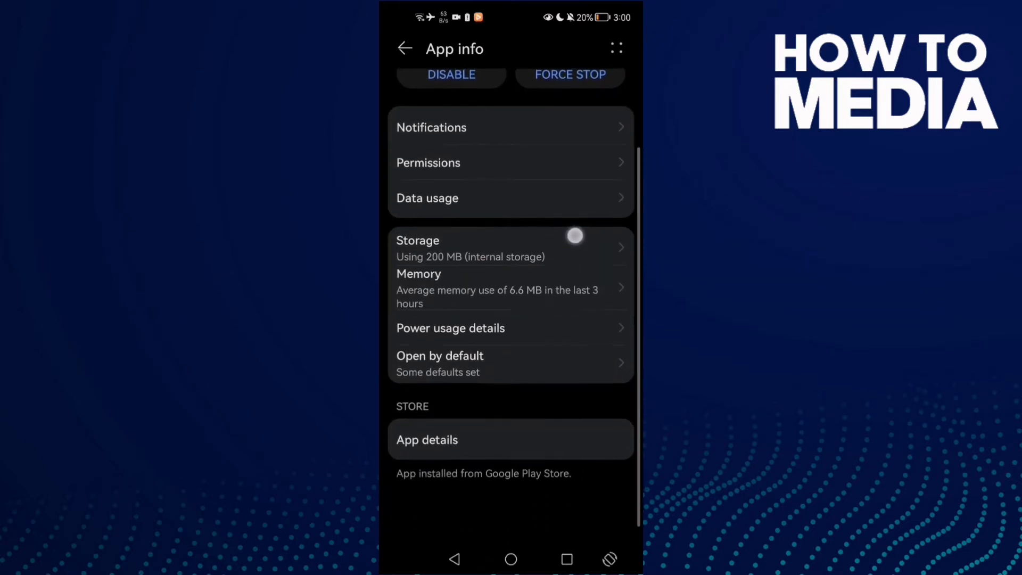
# Clear Maps' cache in Storage down to 0 B and return to App info
pyautogui.scroll(-3)
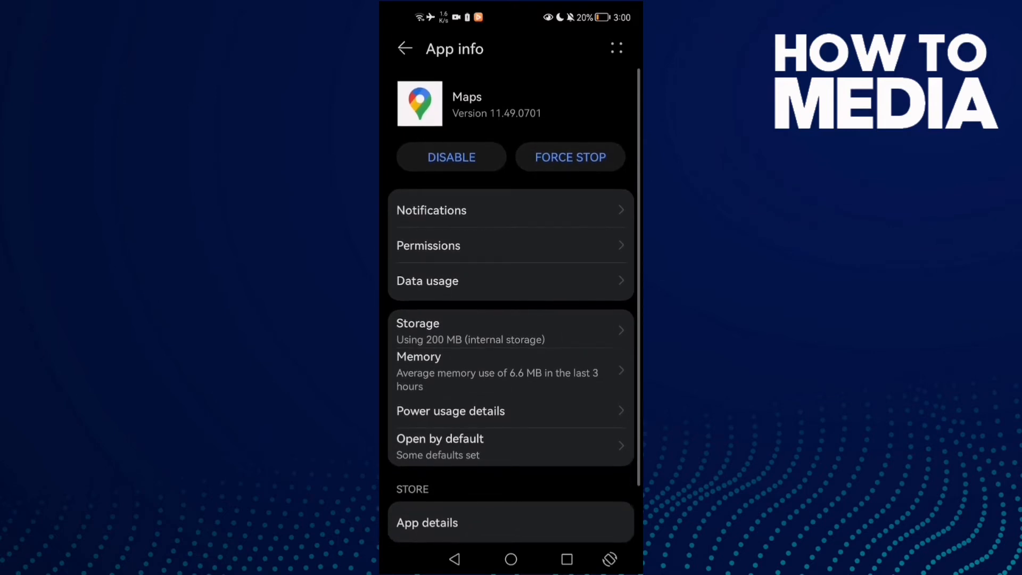
pyautogui.scroll(-3)
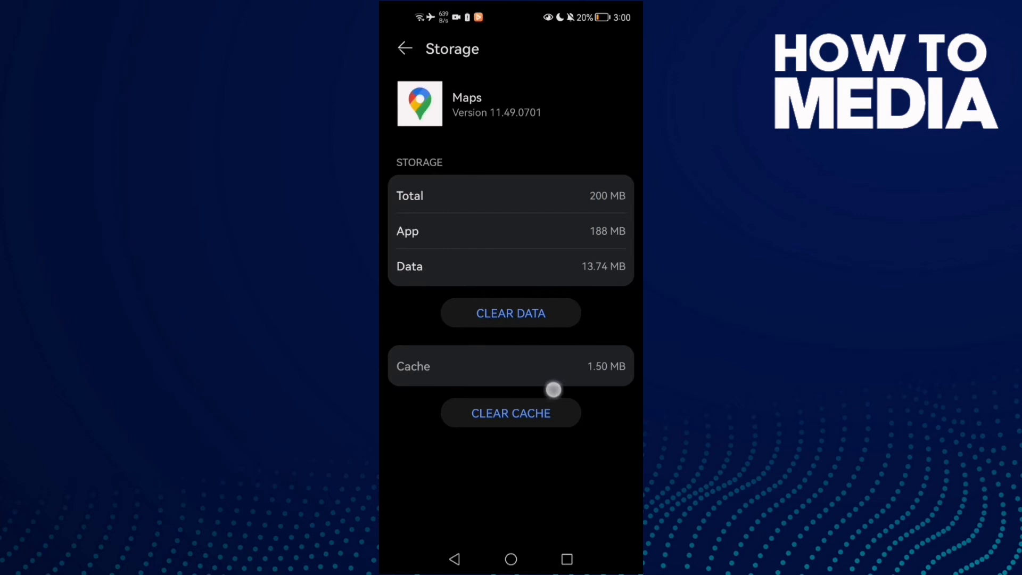
pyautogui.click(510, 413)
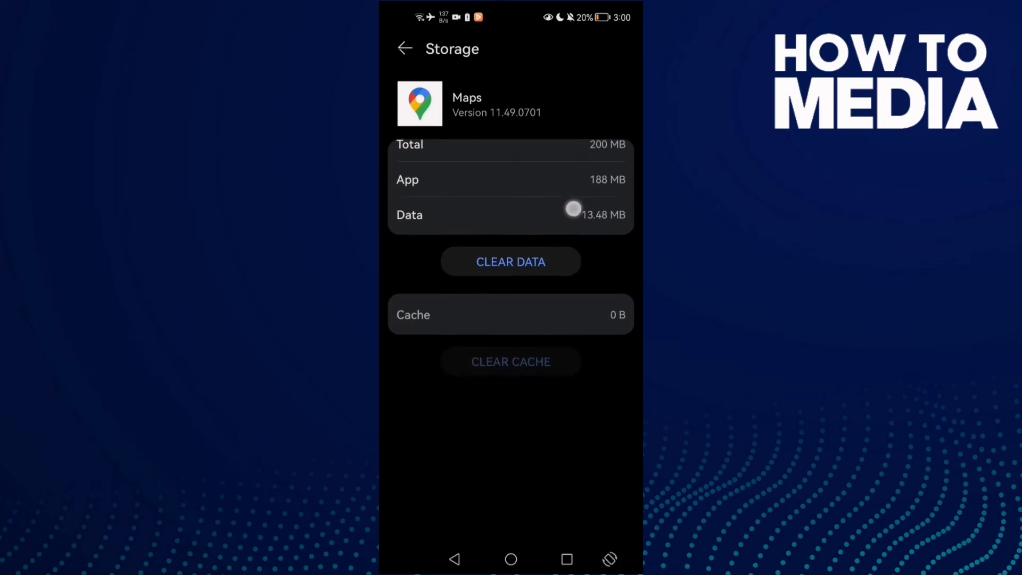
pyautogui.click(404, 48)
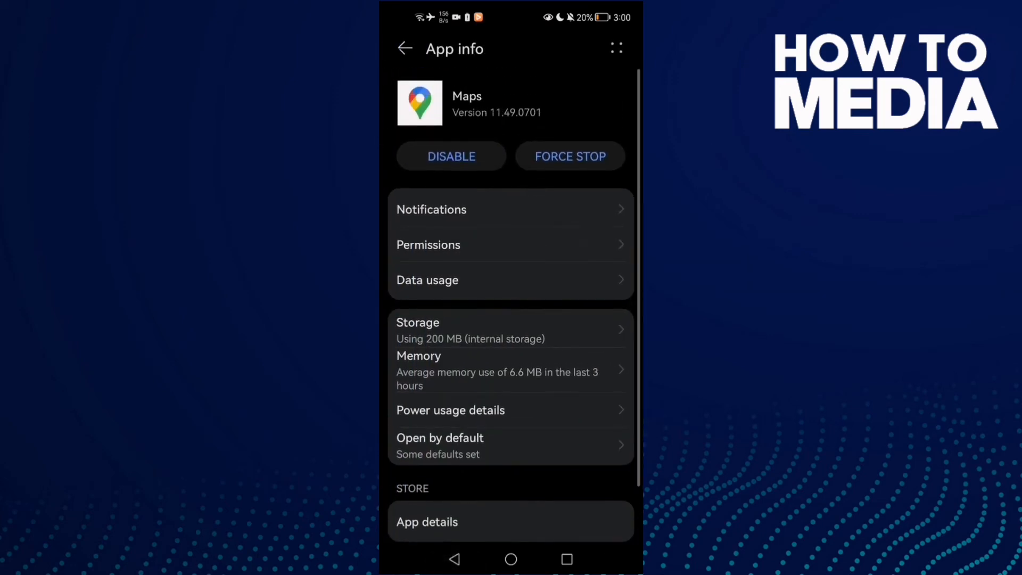
# Confirm Maps' location permission is Allow all the time, then force-stop Maps
pyautogui.click(428, 244)
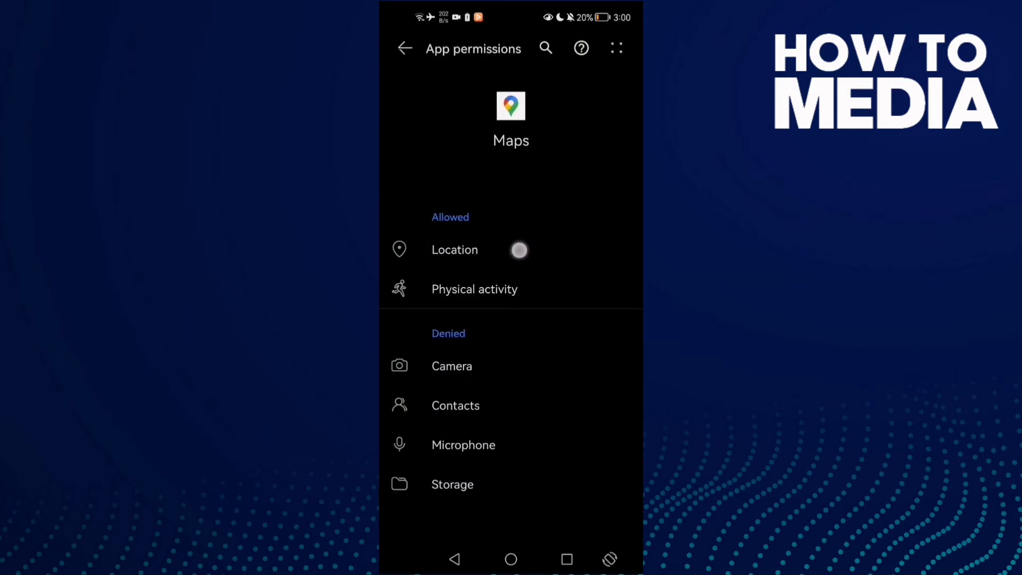
pyautogui.moveTo(545, 299)
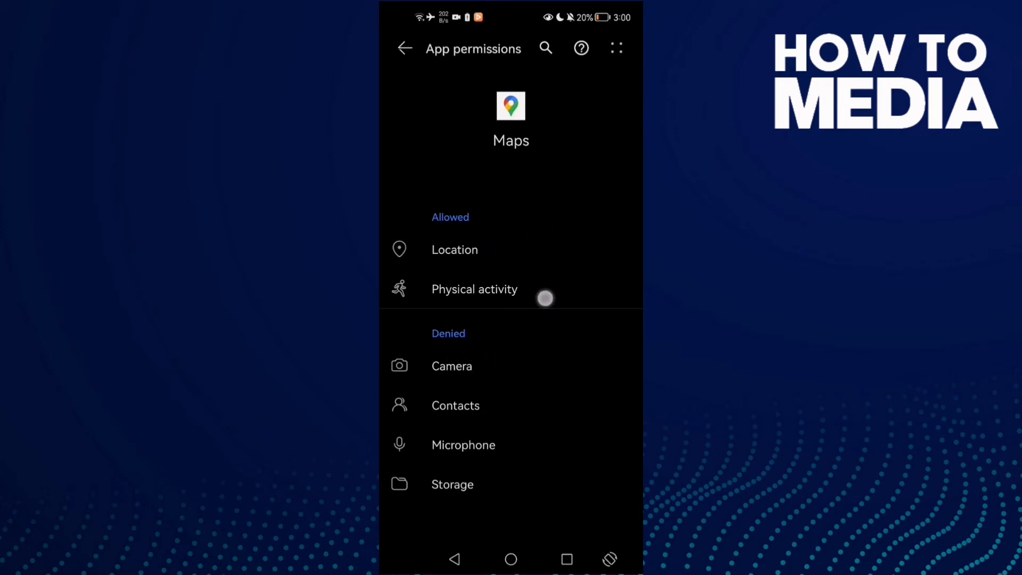
pyautogui.click(454, 249)
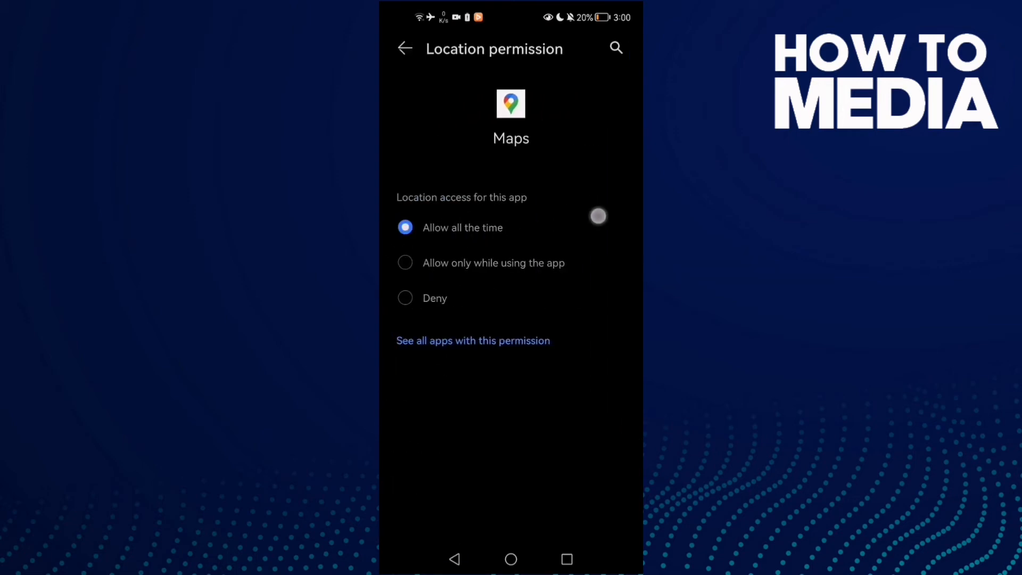
pyautogui.click(404, 49)
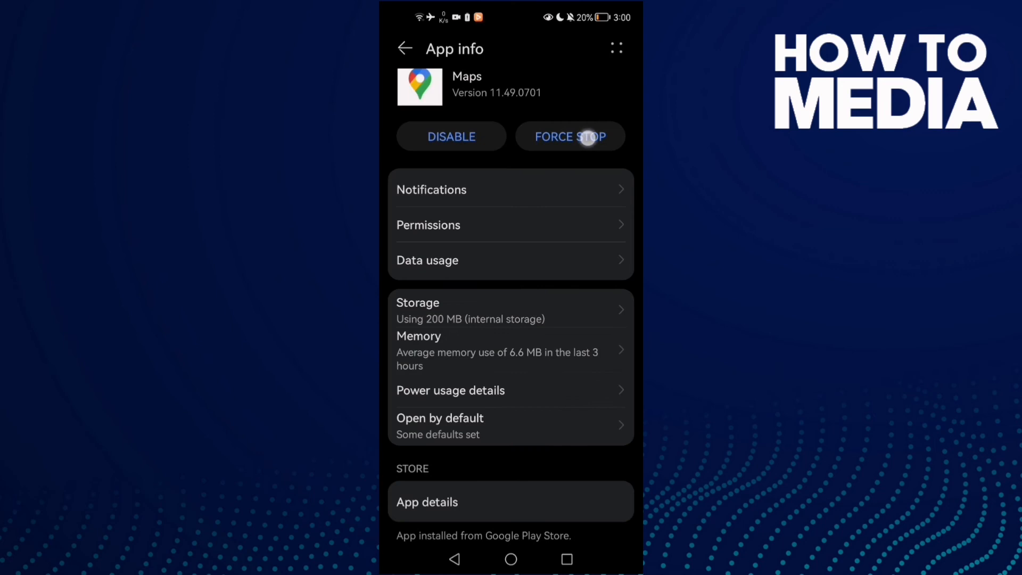
pyautogui.click(511, 558)
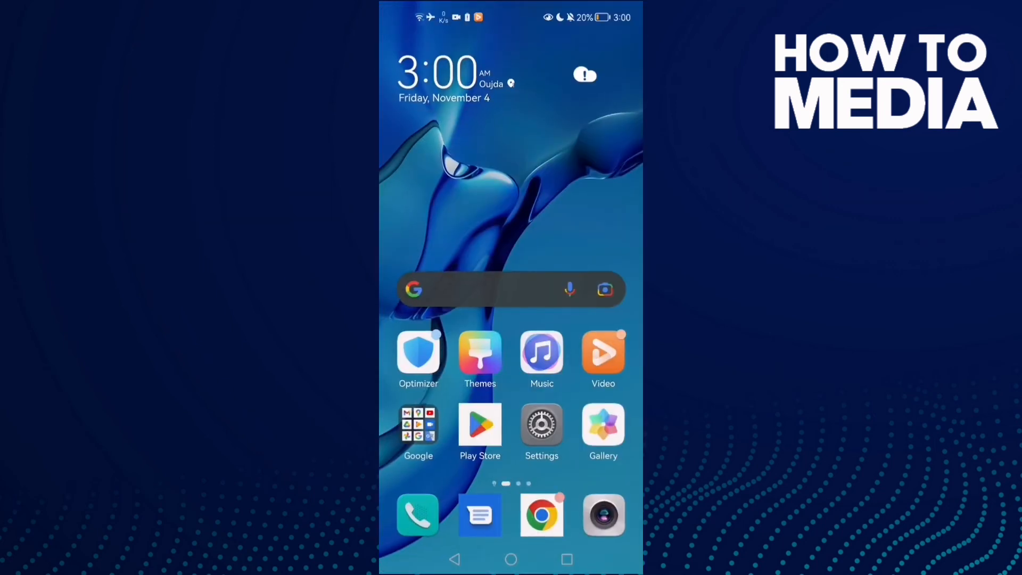